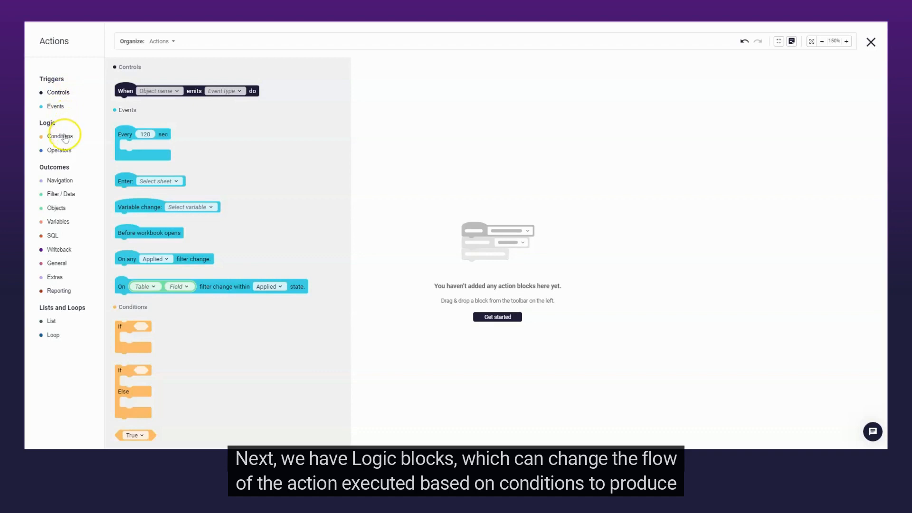
- Show the Conditions and Operators logic blocks in the action editor's block catalog
{"action": "left_click", "coordinate": [60, 135]}
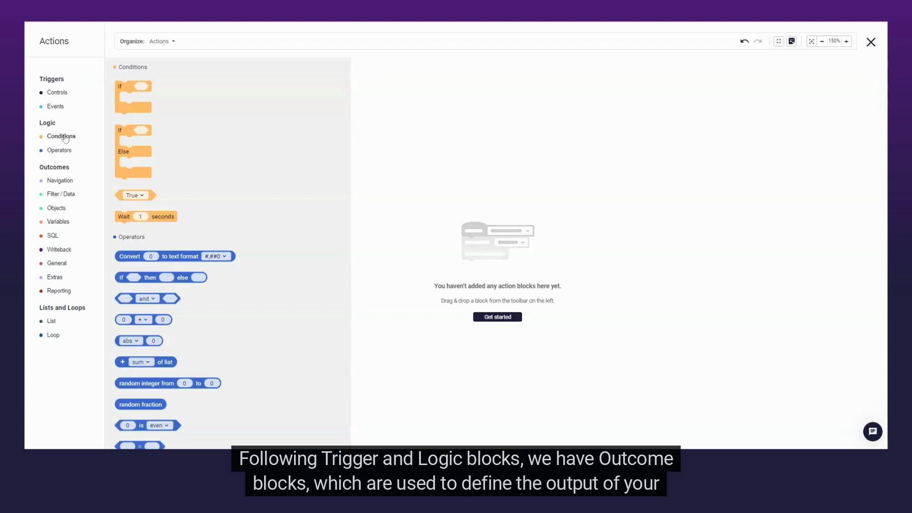
- Browse the Navigation and other Outcomes block groups through to the List and Loop blocks
{"action": "left_click", "coordinate": [59, 180]}
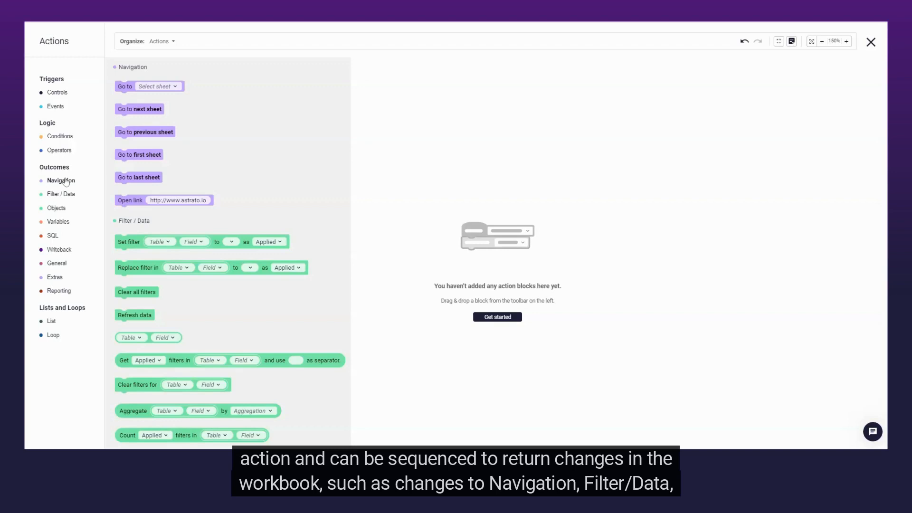
{"action": "mouse_move", "coordinate": [65, 279]}
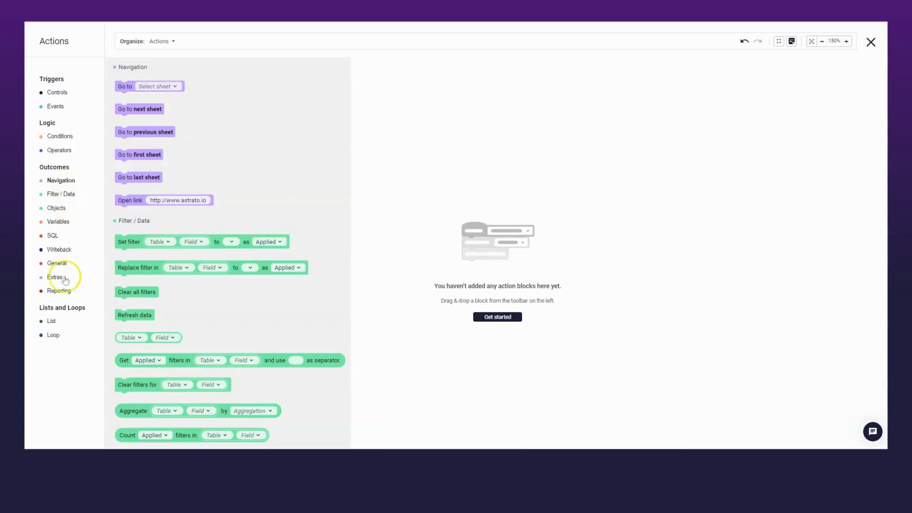
{"action": "left_click", "coordinate": [51, 321]}
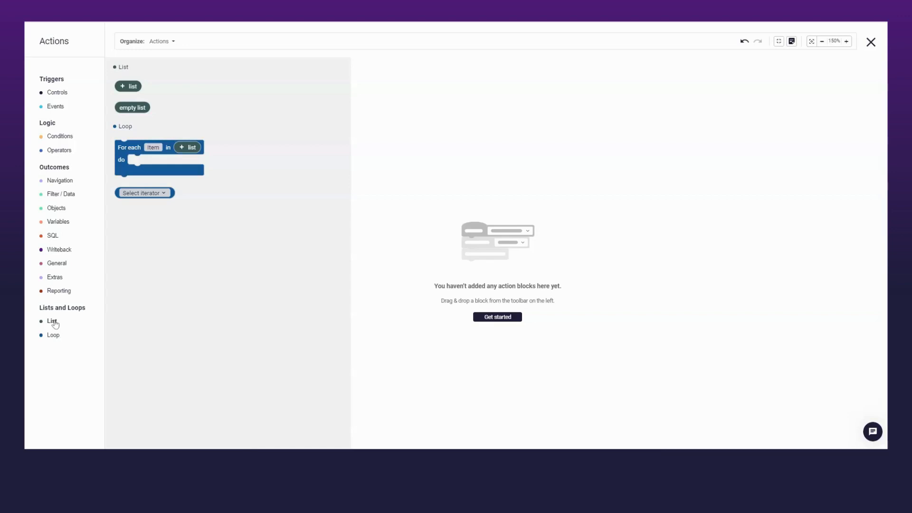
- Close the Actions editor to return to the Product Sales V2 dashboard
{"action": "left_click", "coordinate": [871, 42]}
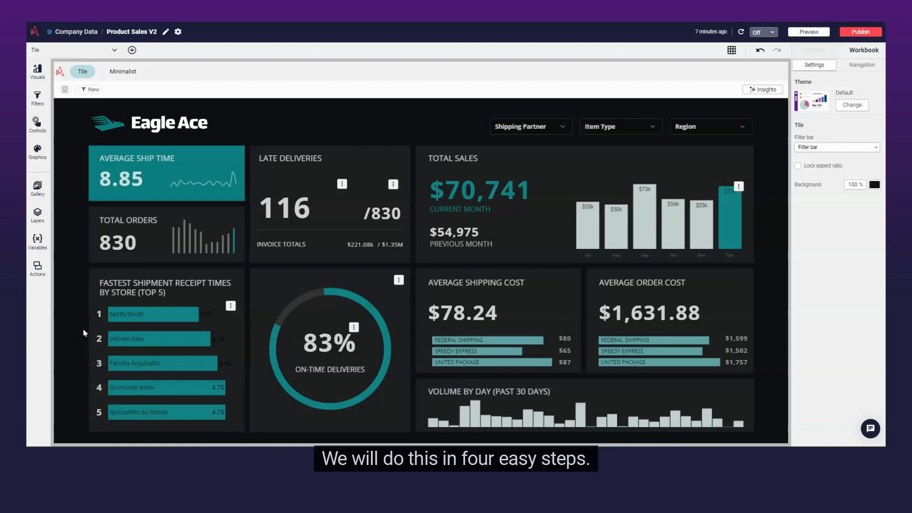
{"action": "mouse_move", "coordinate": [37, 122]}
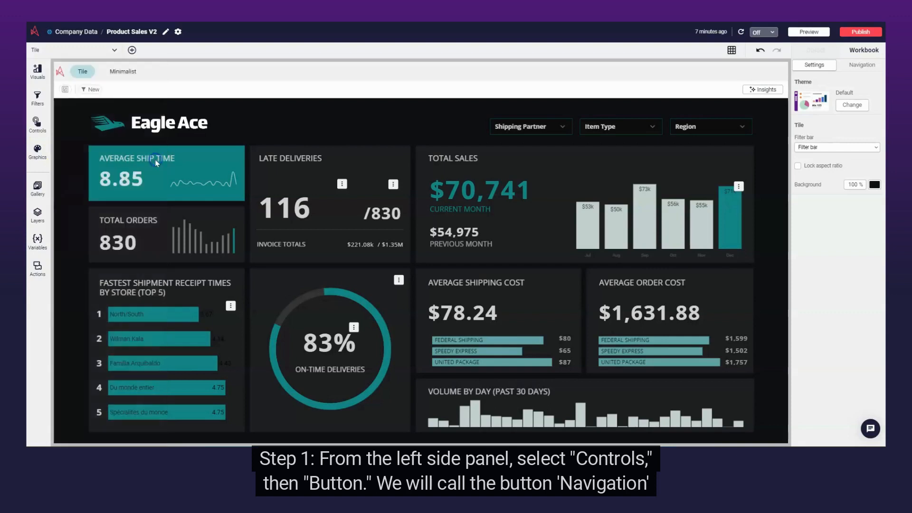
- Add a button labelled 'Navigation' and place it on the Average Ship Time KPI tile
{"action": "left_click", "coordinate": [37, 122]}
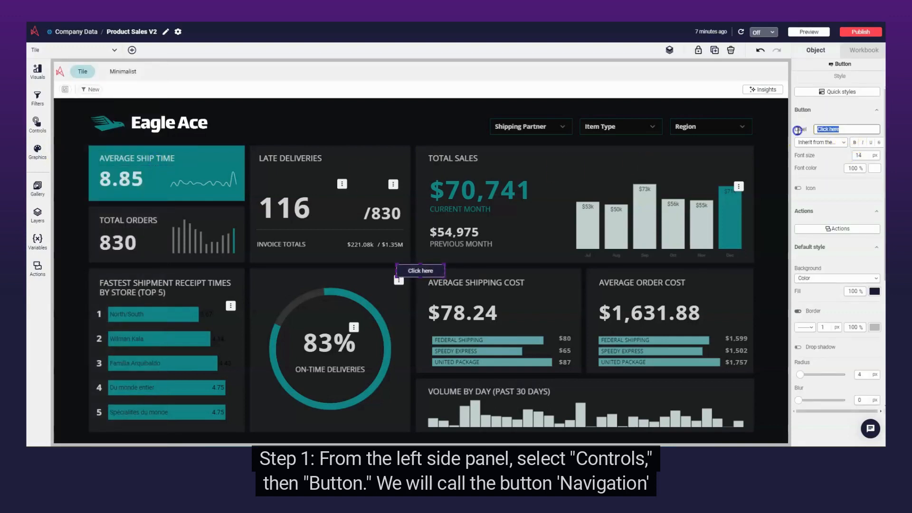
{"action": "type", "text": "Navigation"}
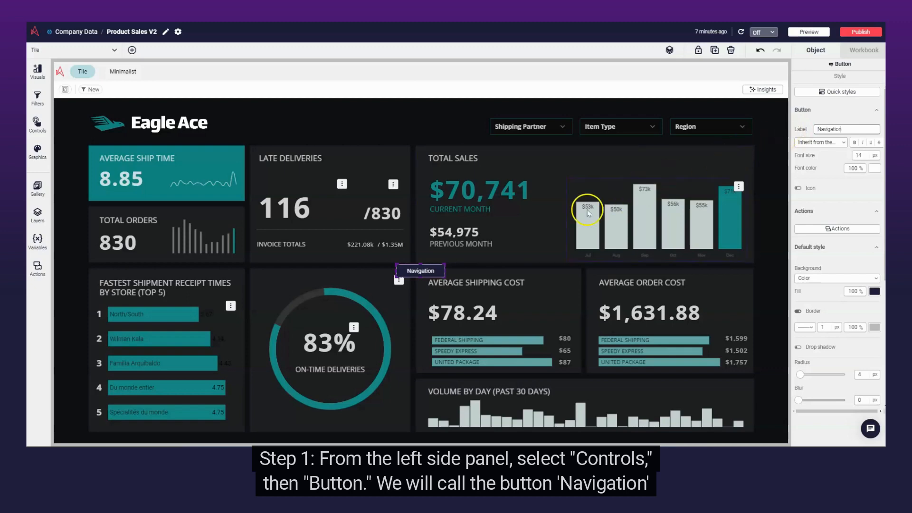
{"action": "left_click_drag", "start_coordinate": [419, 270], "coordinate": [222, 164]}
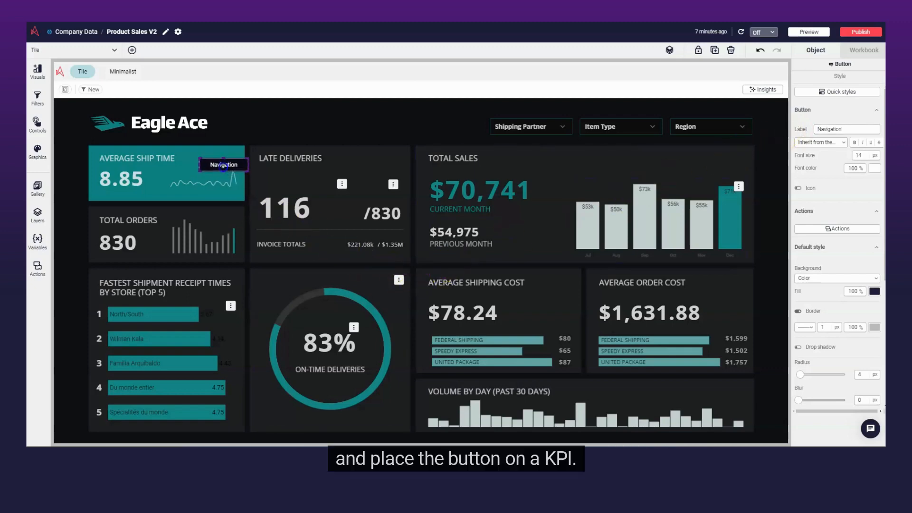
{"action": "left_click_drag", "start_coordinate": [222, 165], "coordinate": [214, 155]}
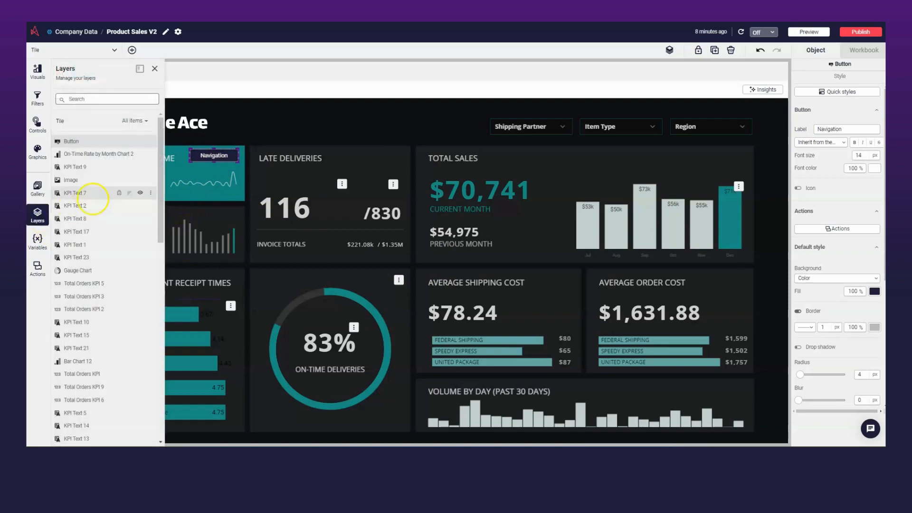
- Rename the button's layer to 'Navigation'
{"action": "left_click", "coordinate": [151, 142]}
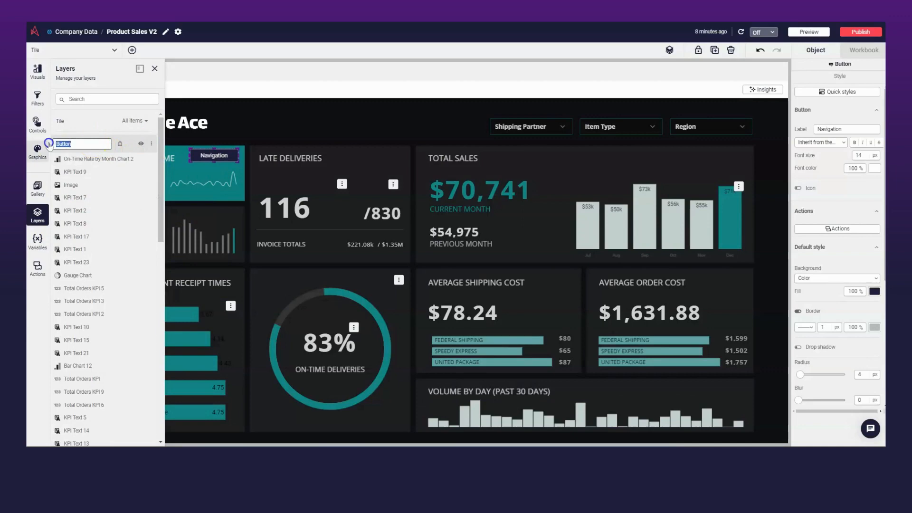
{"action": "type", "text": "Navigation"}
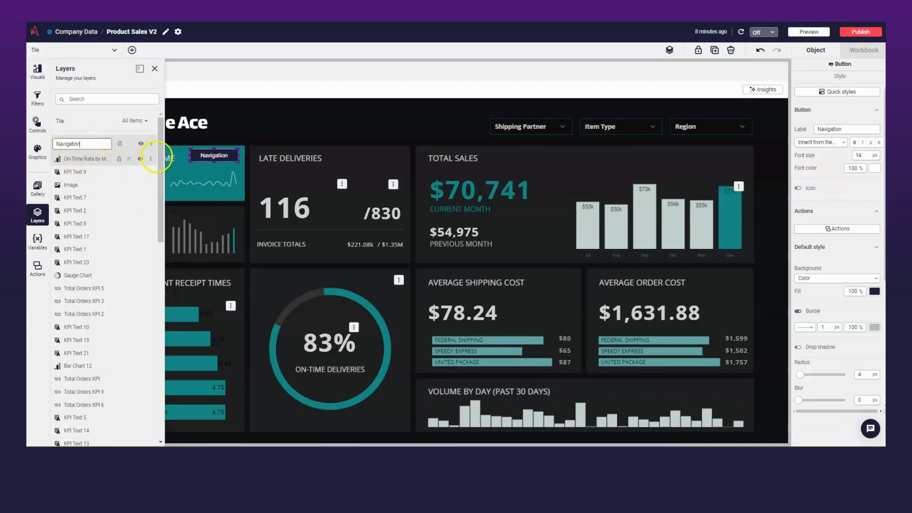
{"action": "left_click", "coordinate": [155, 69]}
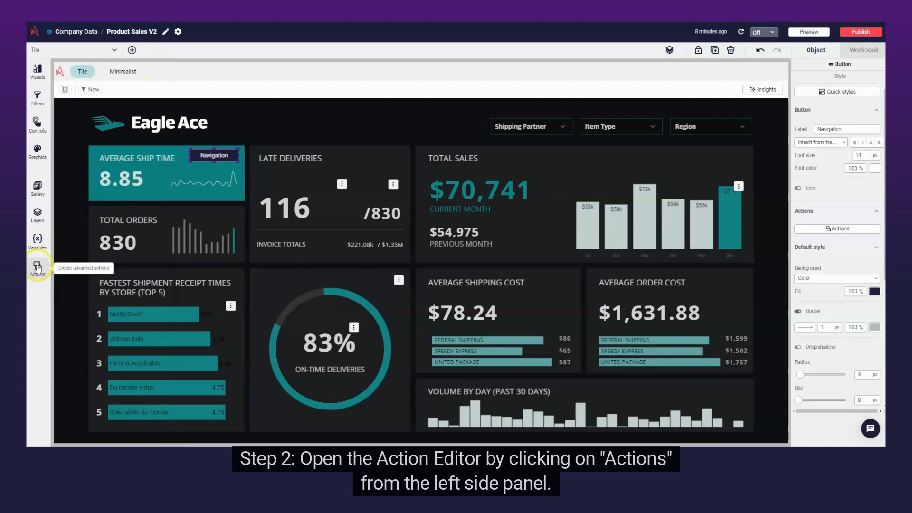
- Create an action: when Navigation is clicked, go to the Minimalist sheet, then save it
{"action": "left_click", "coordinate": [37, 268]}
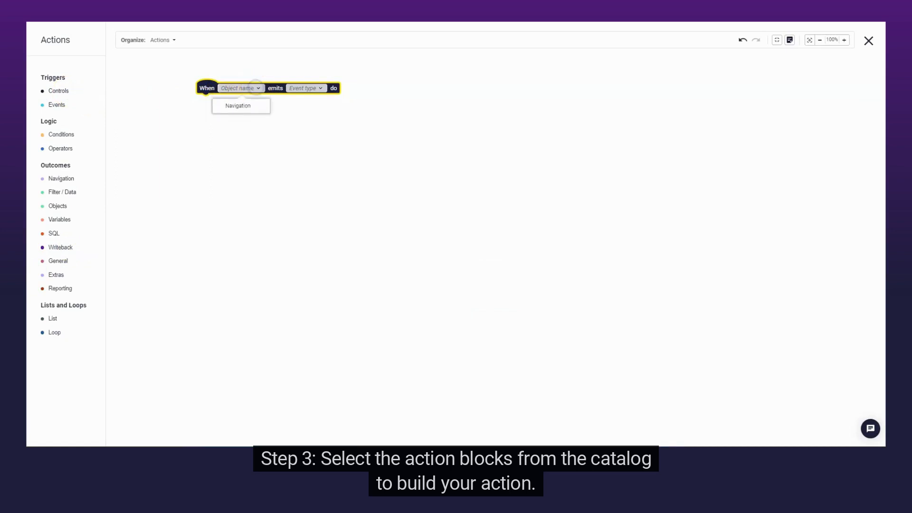
{"action": "left_click", "coordinate": [238, 105]}
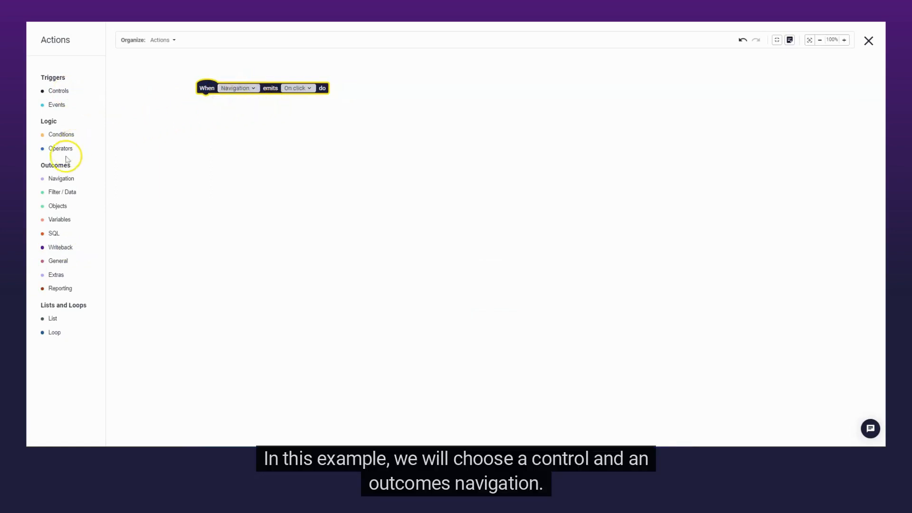
{"action": "left_click", "coordinate": [61, 179]}
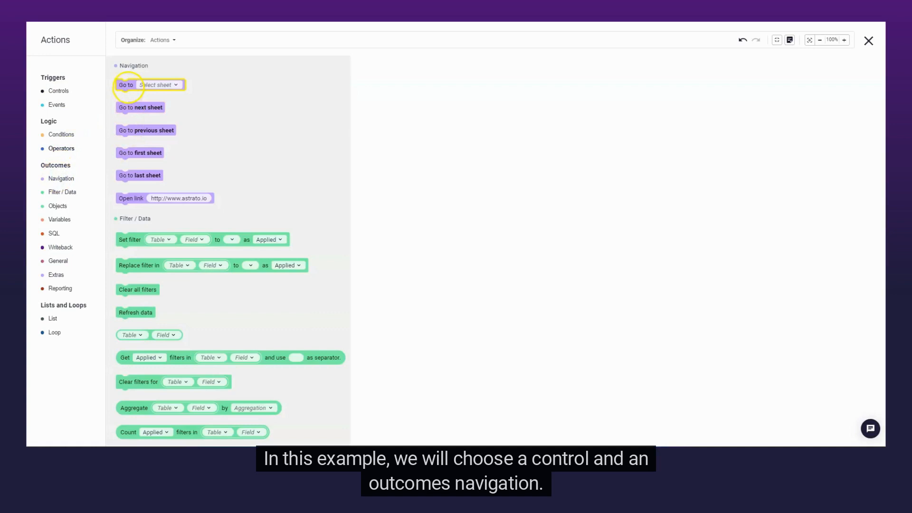
{"action": "left_click_drag", "start_coordinate": [126, 85], "coordinate": [206, 100]}
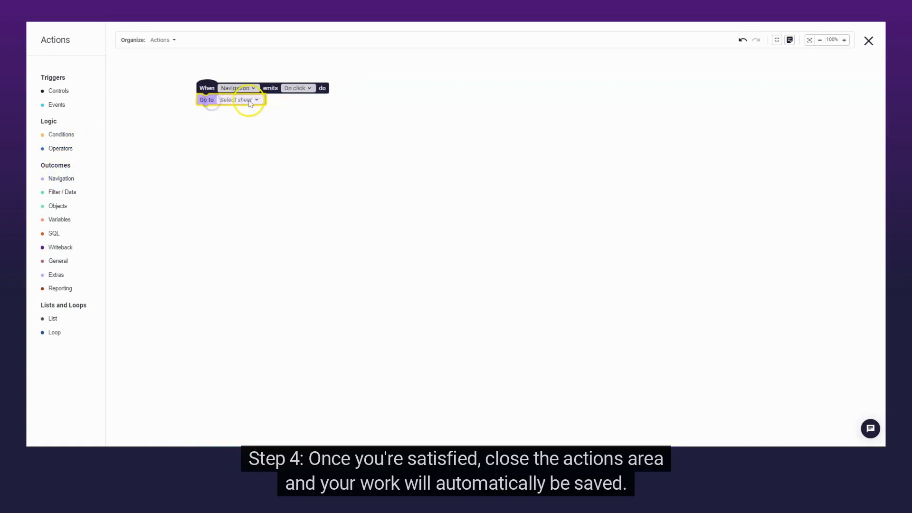
{"action": "left_click", "coordinate": [238, 99]}
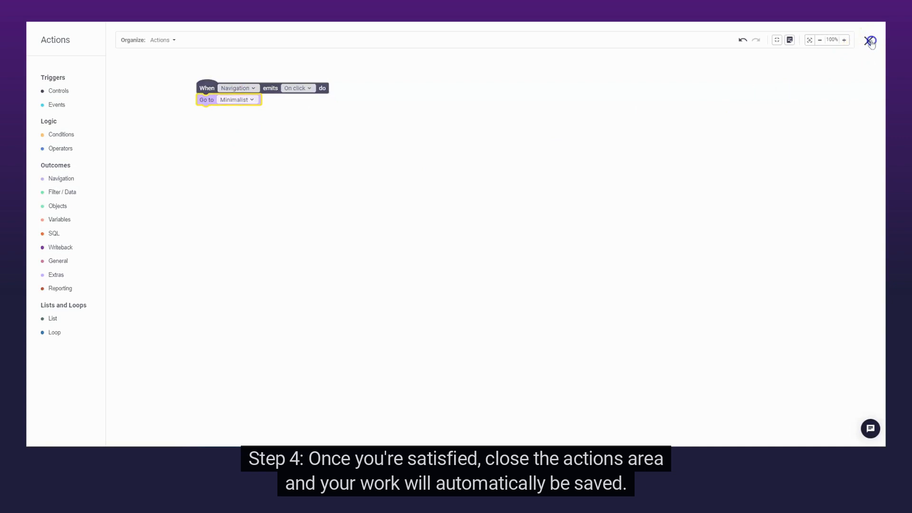
{"action": "left_click", "coordinate": [870, 41]}
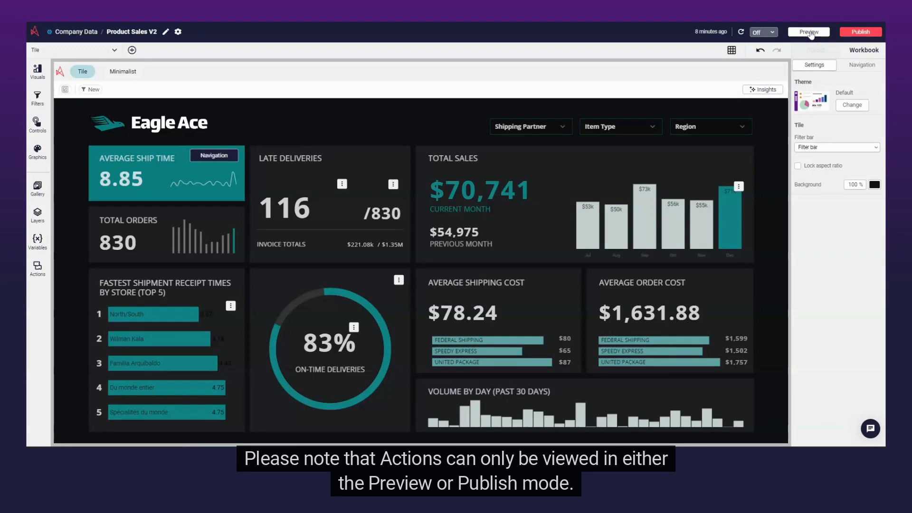
- Launch the dashboard in Preview mode
{"action": "left_click", "coordinate": [809, 32]}
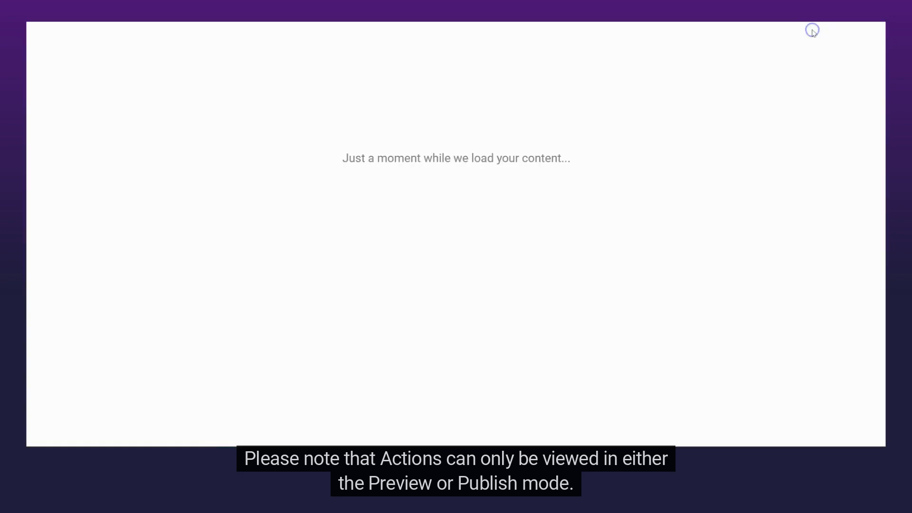